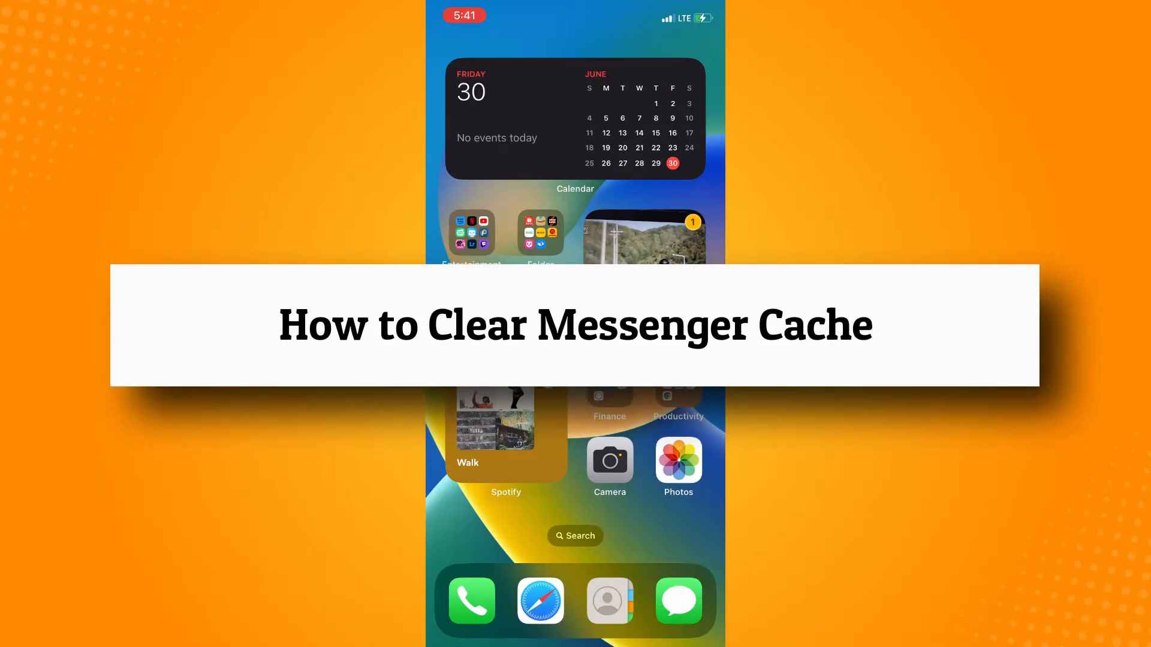
# Launch Settings from the Home Screen's Utilities folder
pyautogui.click(539, 235)
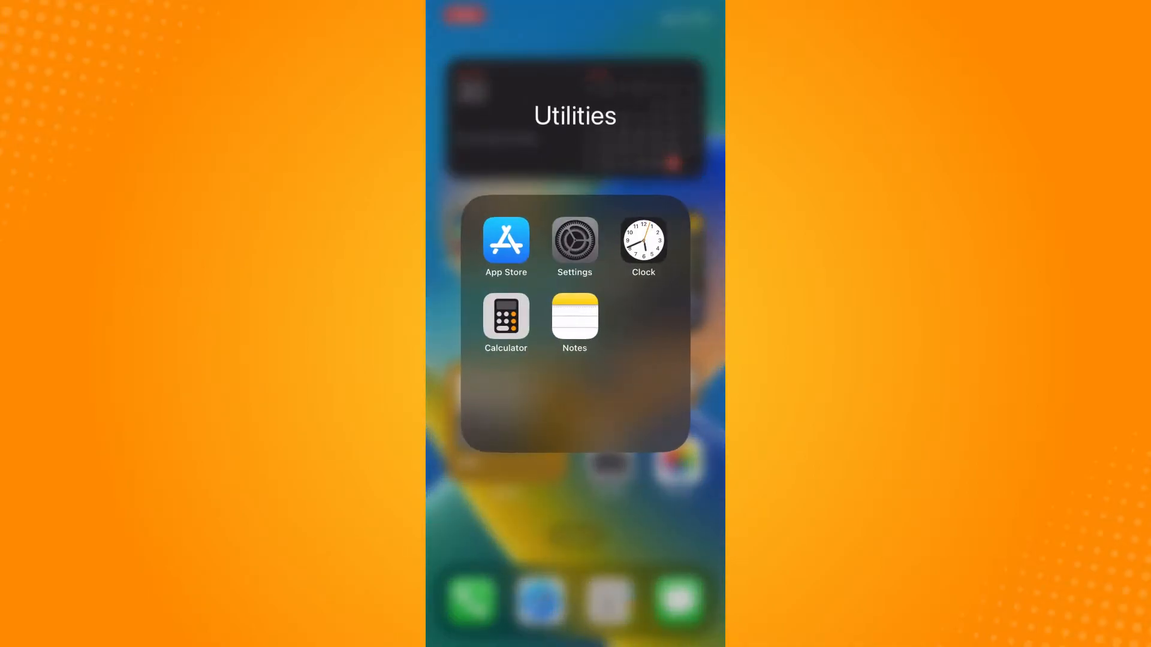
pyautogui.click(574, 242)
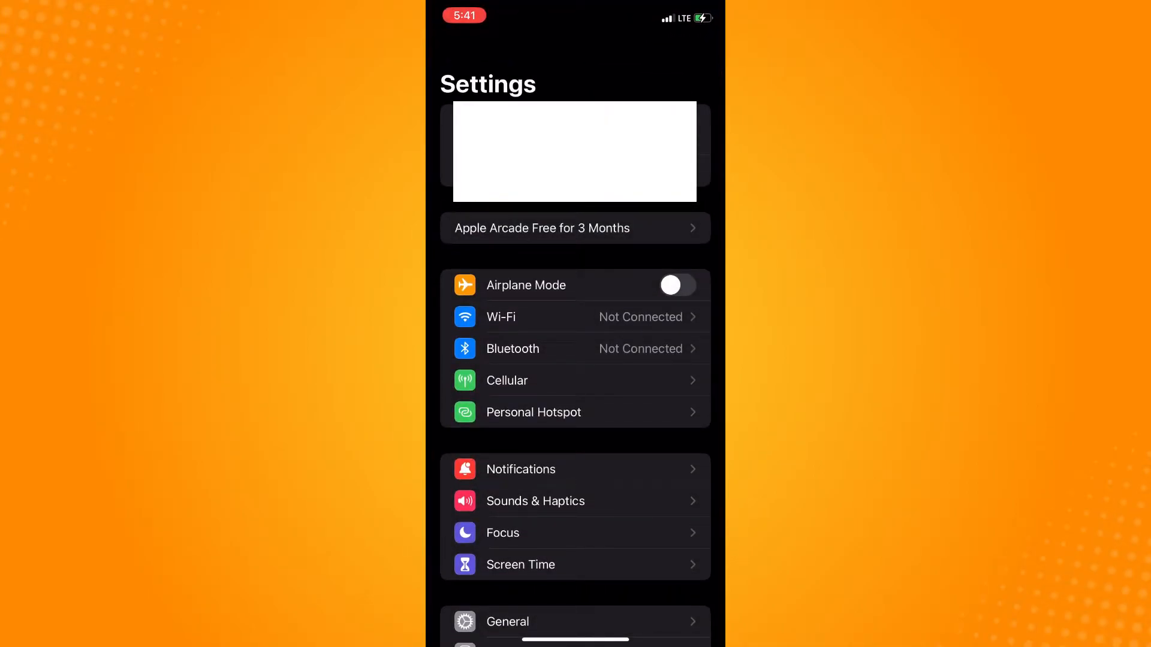
pyautogui.scroll(3)
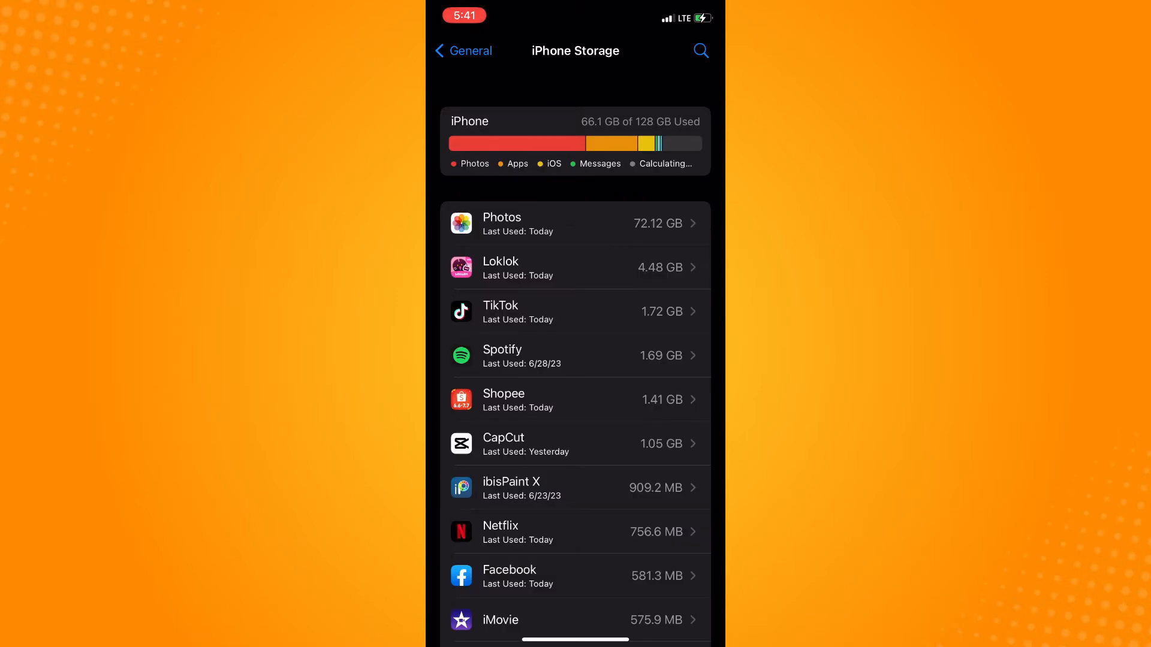
# Find Messenger in the iPhone Storage list and open its 382.8 MB storage details
pyautogui.scroll(-3)
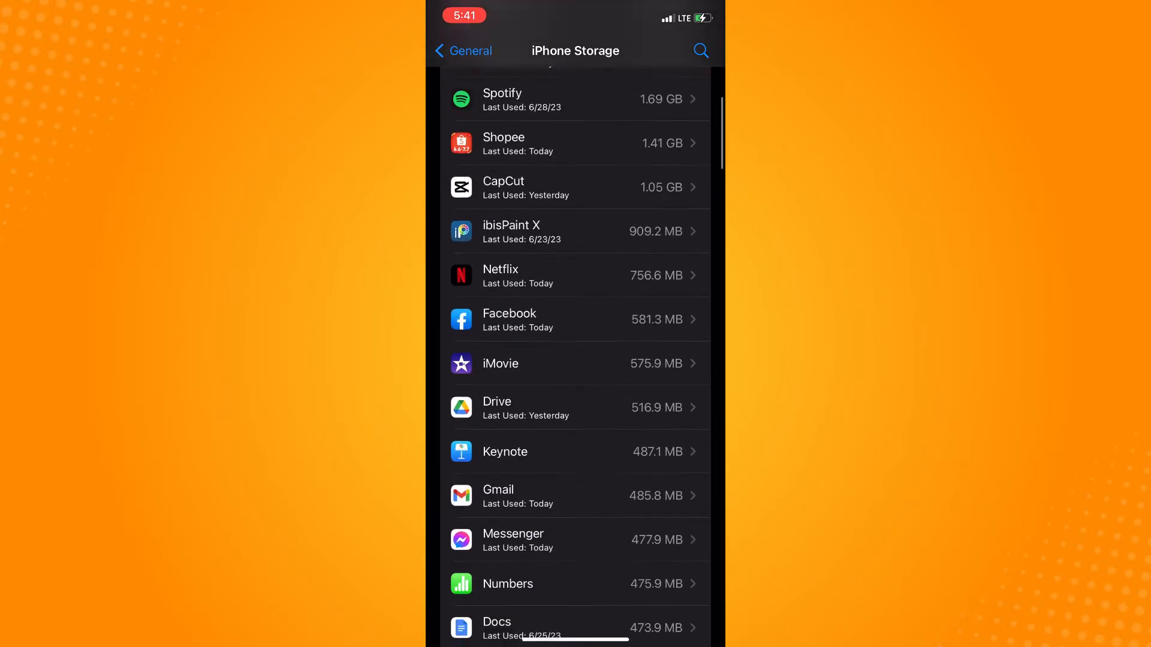
pyautogui.click(574, 540)
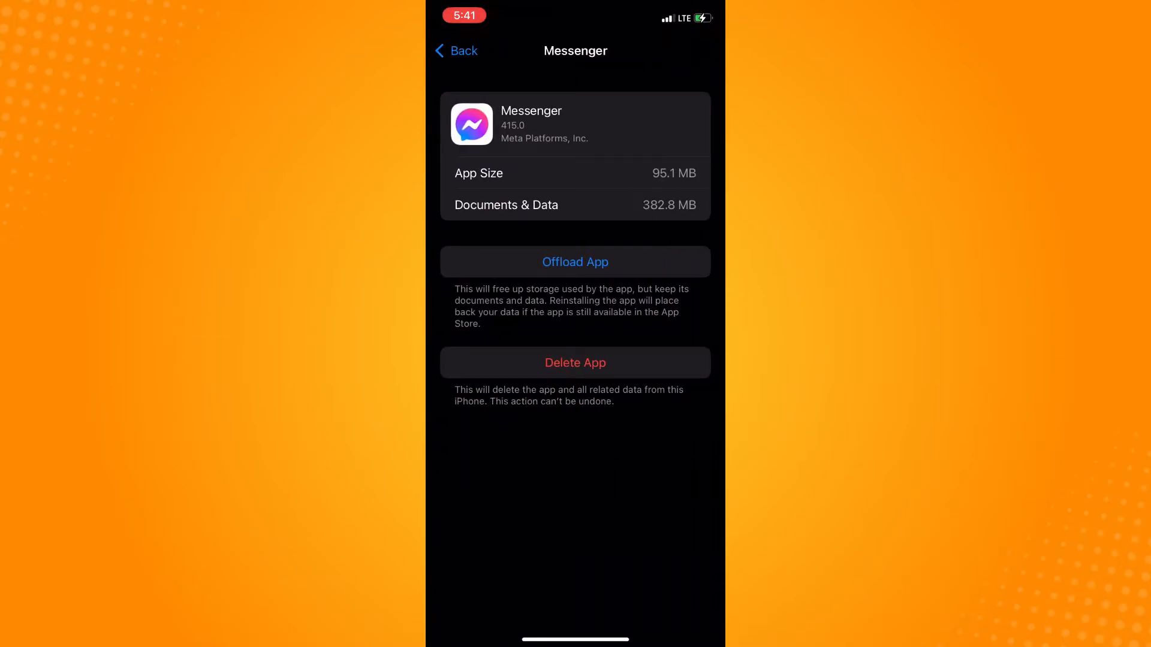
# Offload and confirm offloading Messenger, keeping its 283 MB of documents and data
pyautogui.click(575, 262)
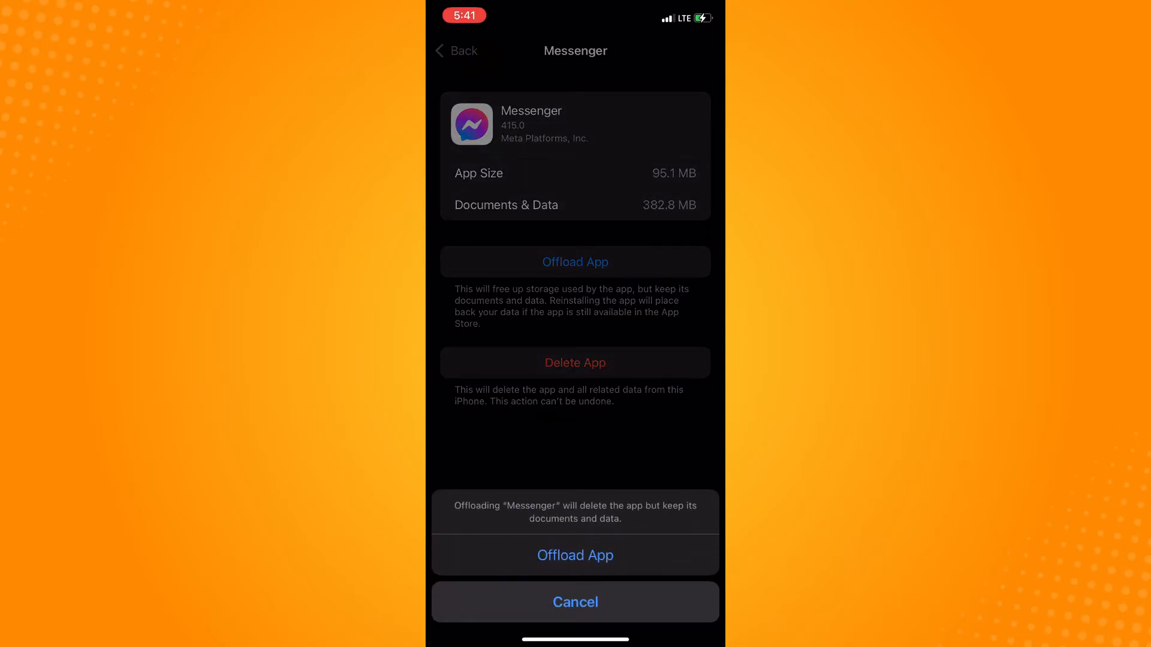
pyautogui.click(574, 555)
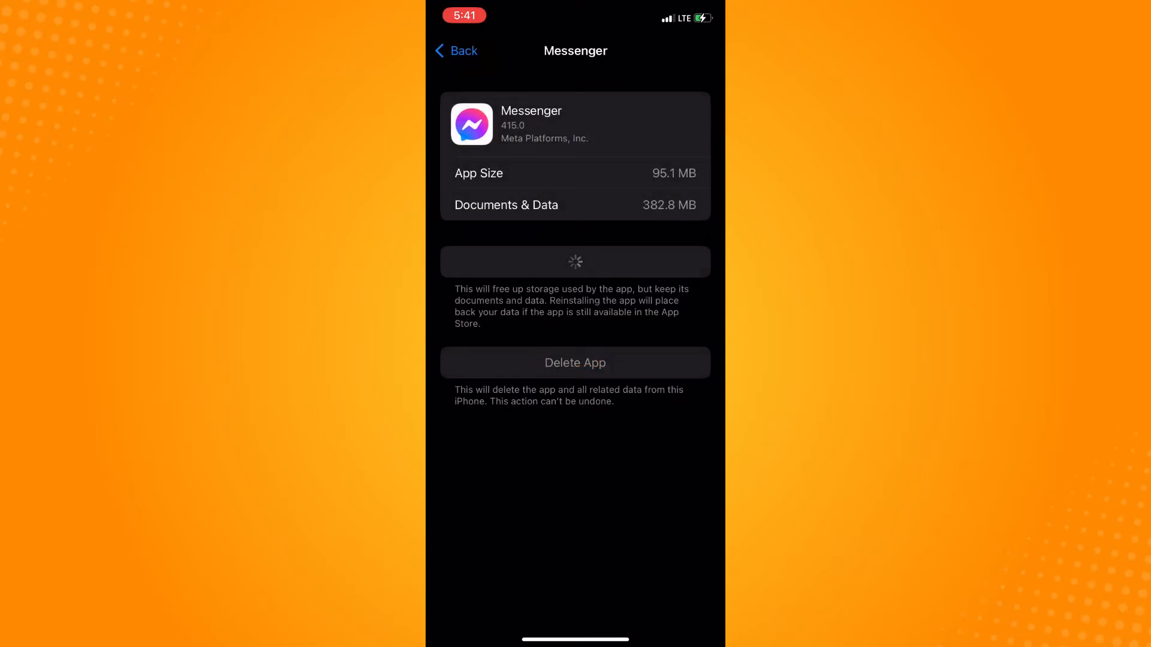
pyautogui.click(575, 261)
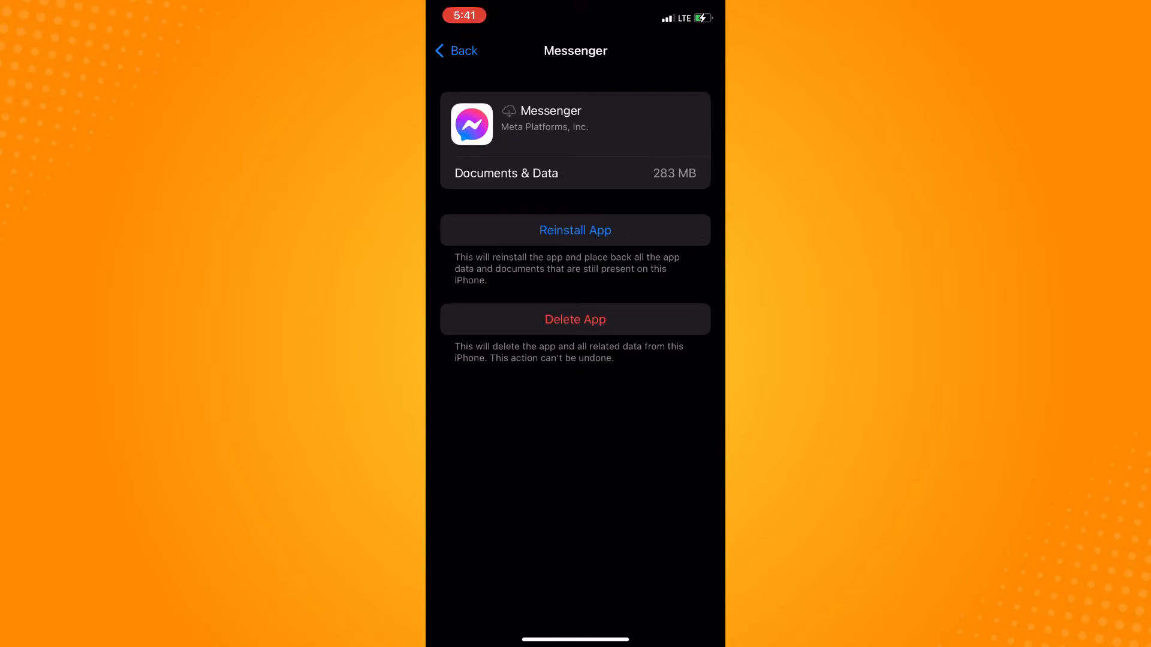
# Reinstall Messenger, restoring its 393 KB app with 282.6 MB of data kept
pyautogui.click(574, 229)
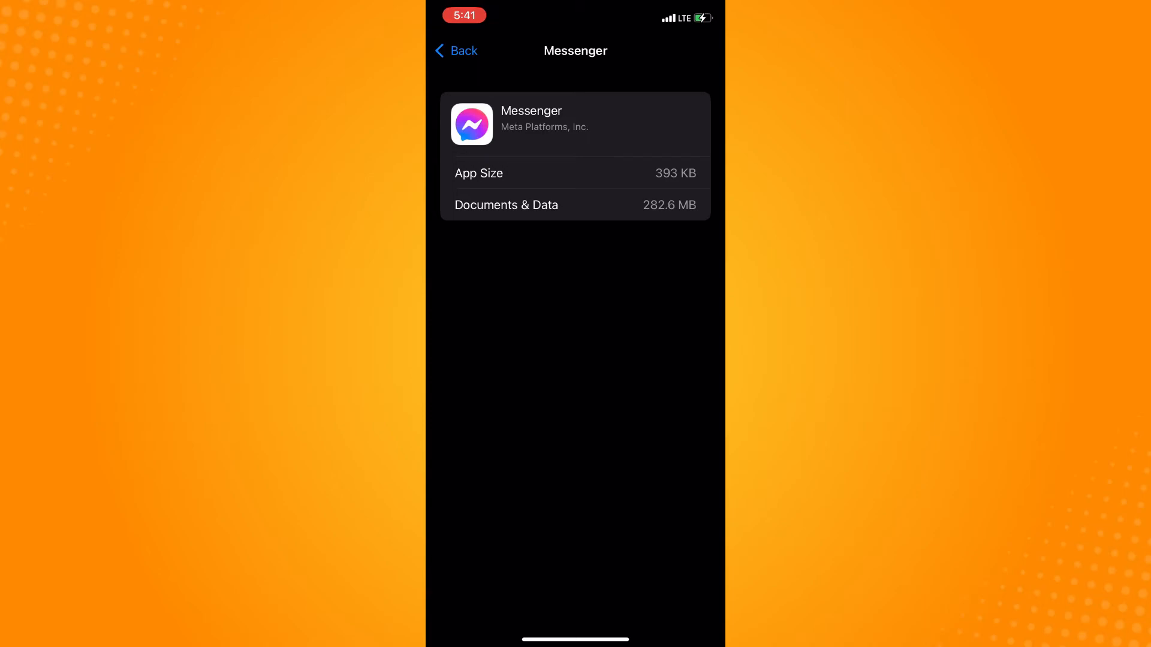